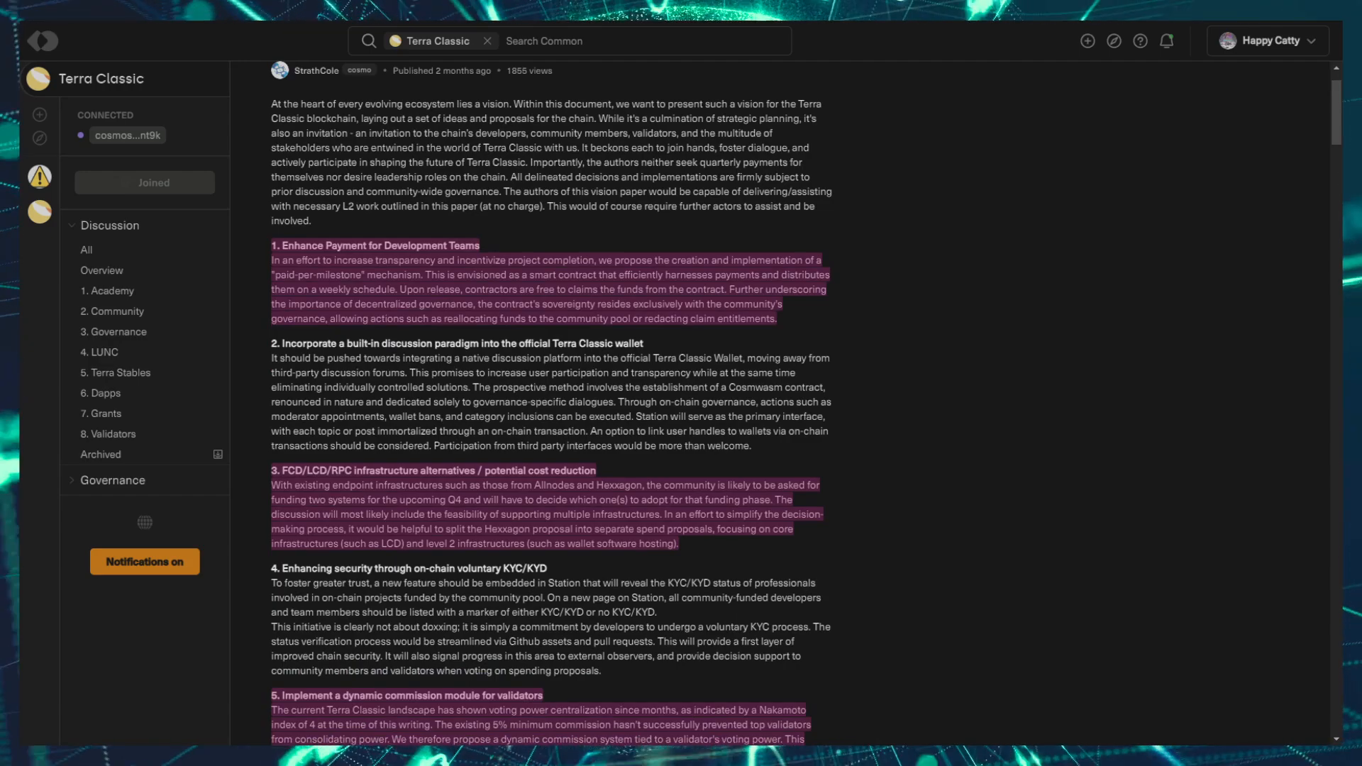
- Review the Upgrade to v2.3.0 proposal details showing its upgrade plan and 82.70% Yes votes
scroll(down, 3)
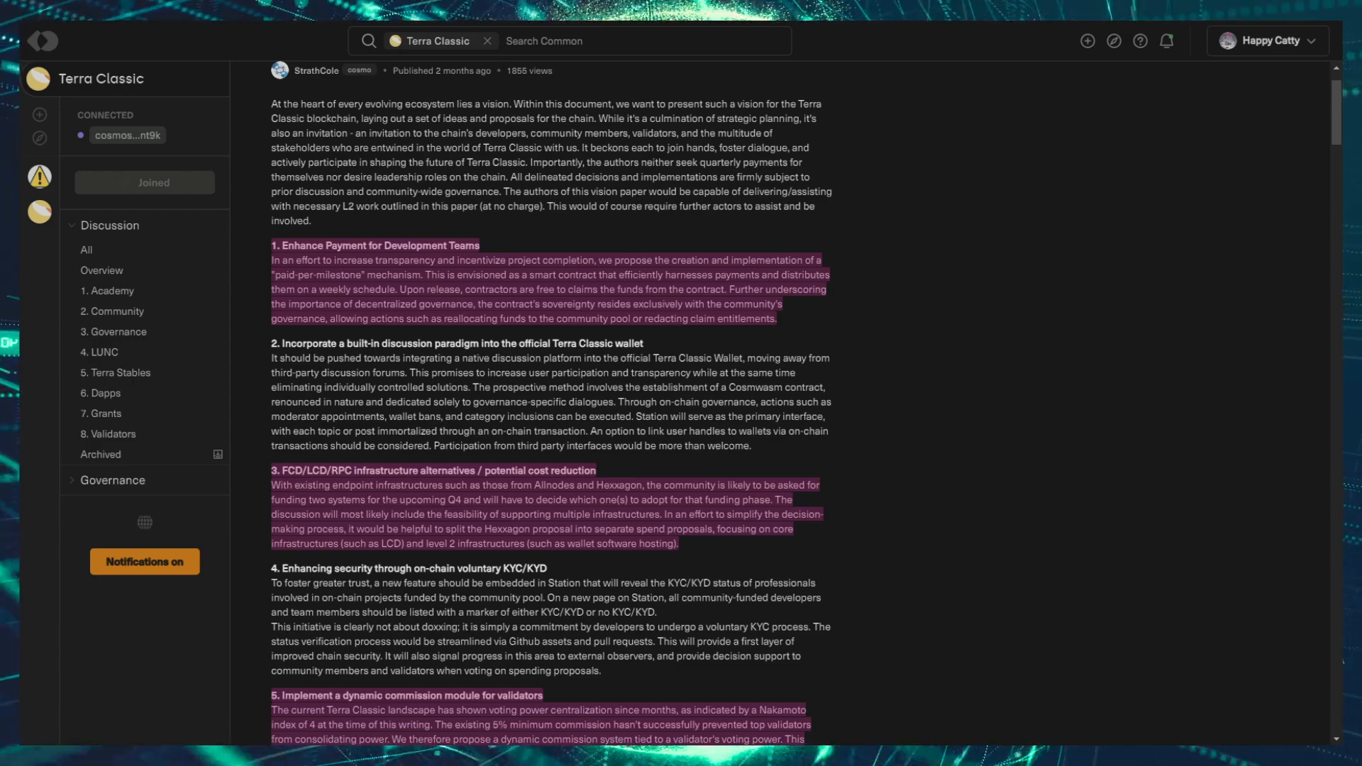
scroll(down, 3)
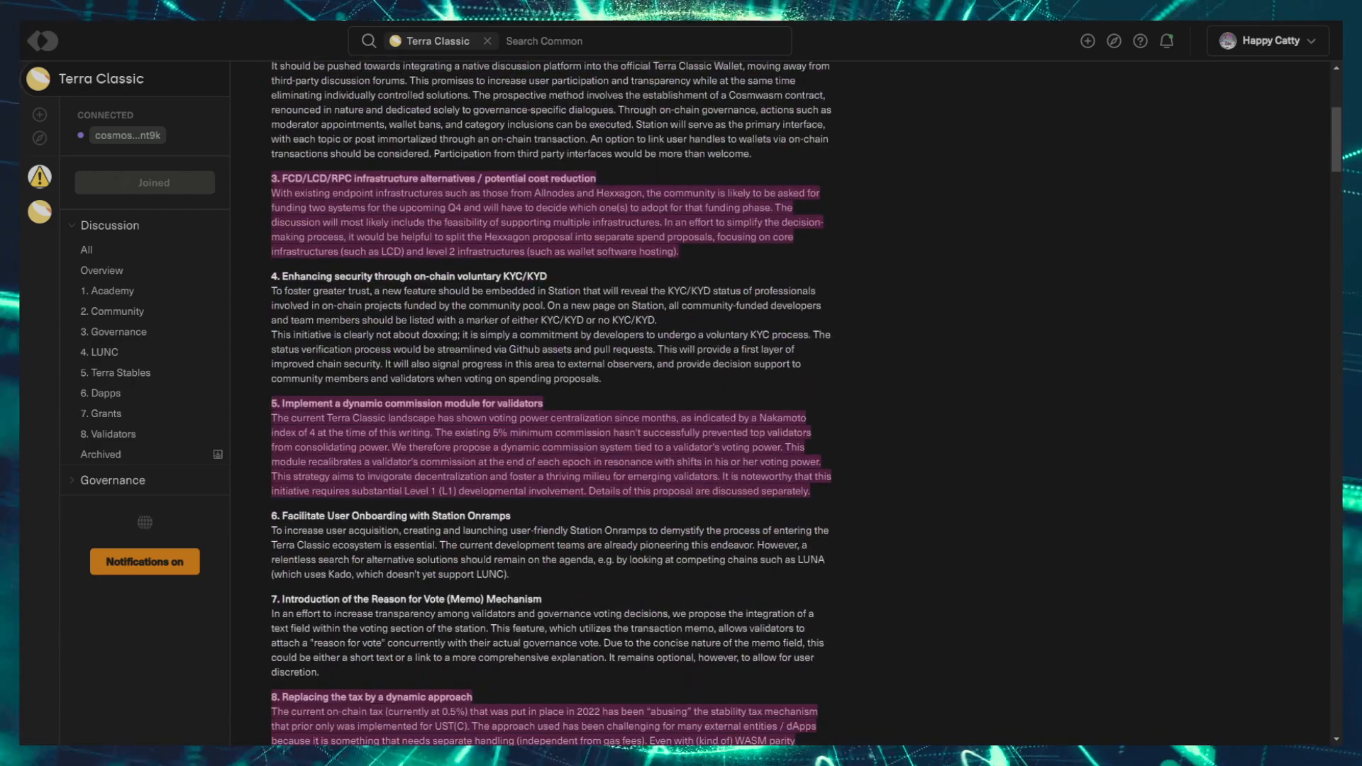
scroll(down, 3)
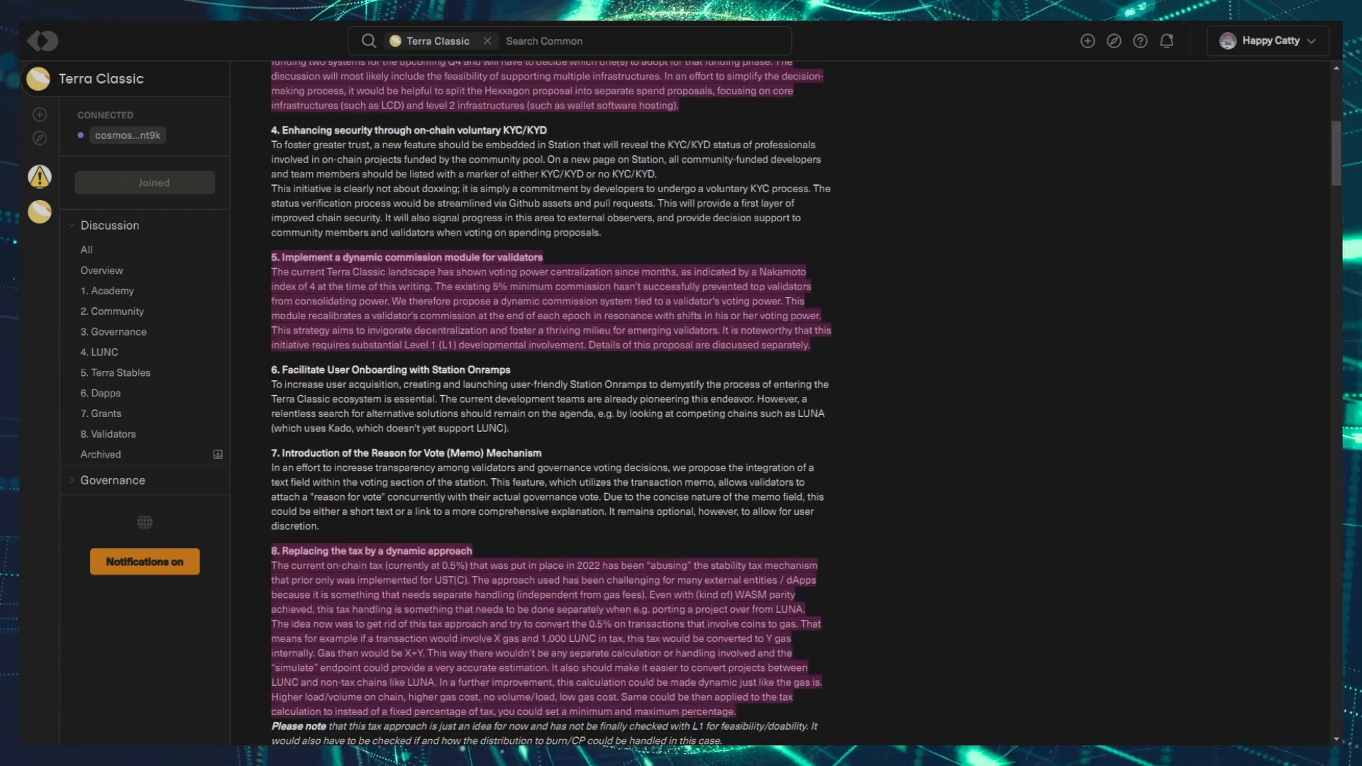
mouse_move(270, 542)
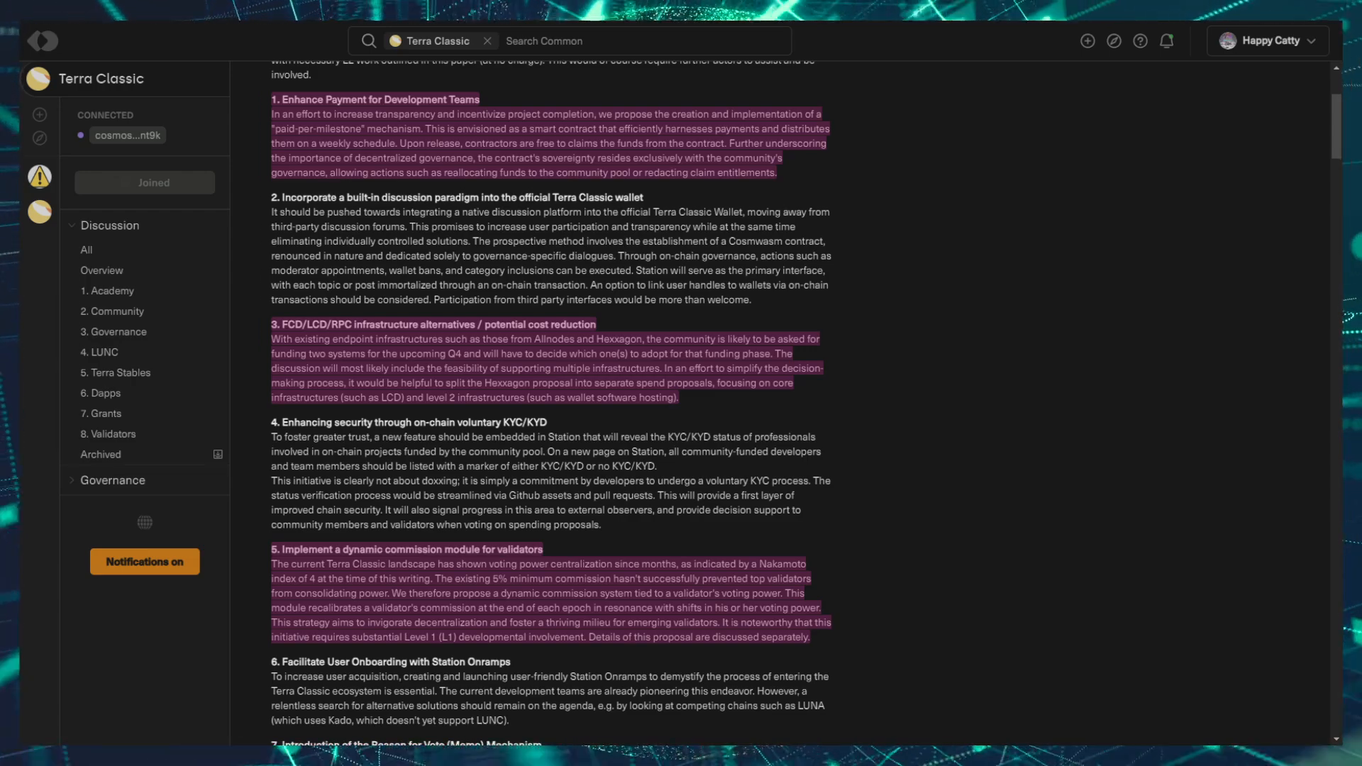
scroll(down, 3)
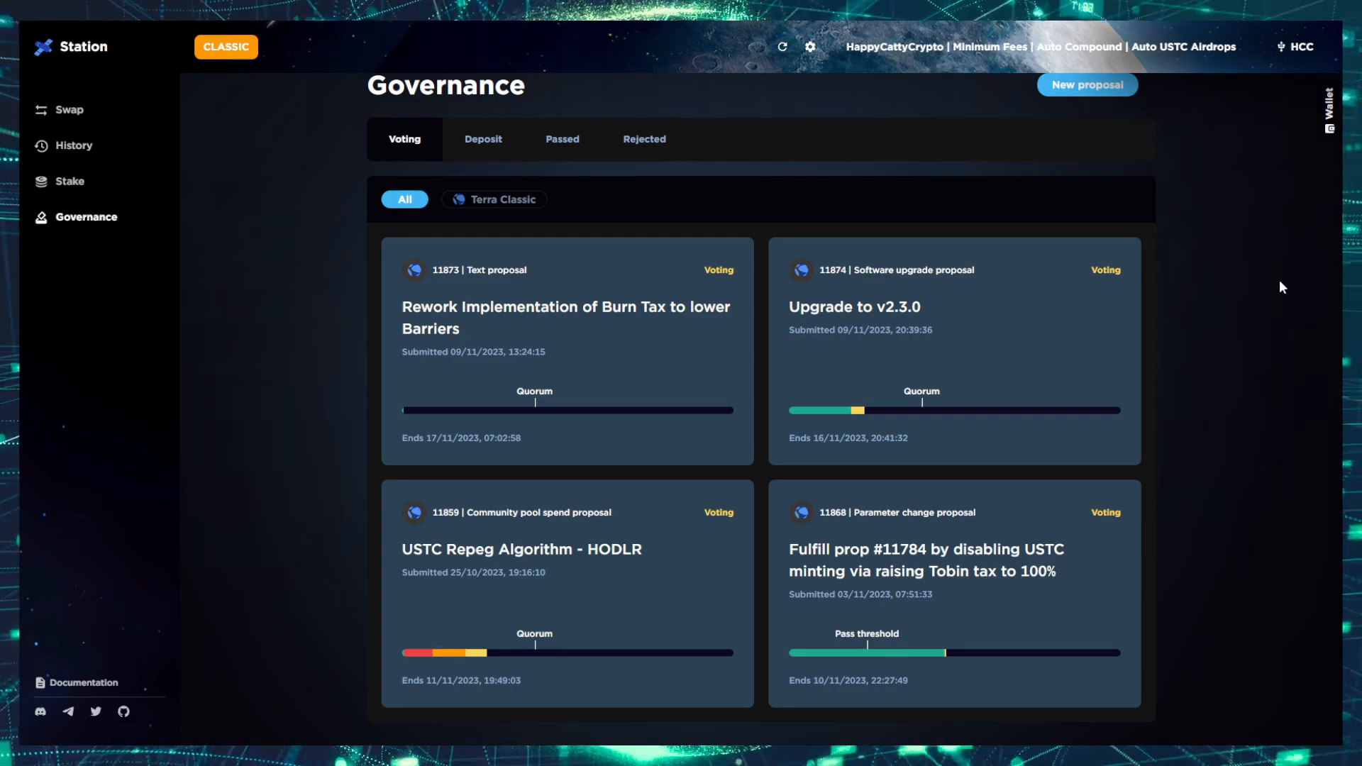
click(854, 306)
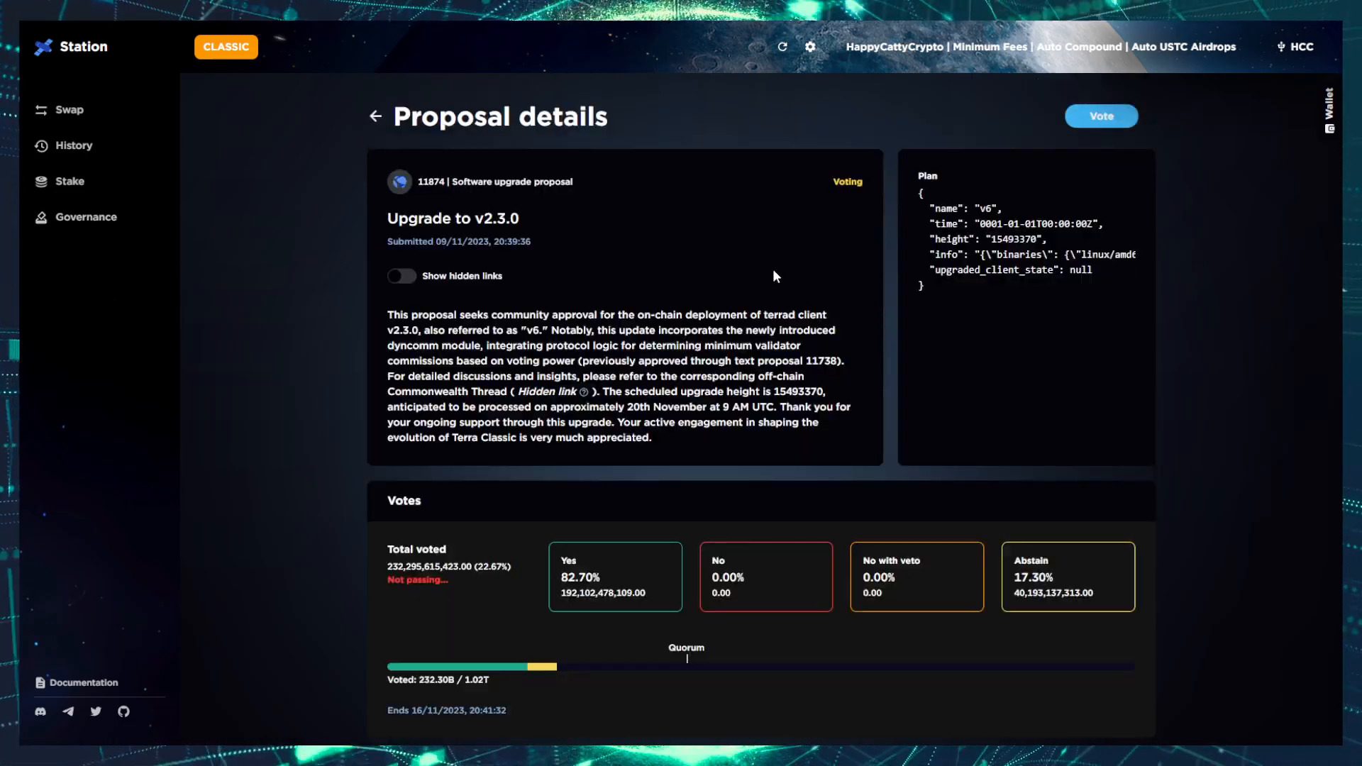
mouse_move(751, 458)
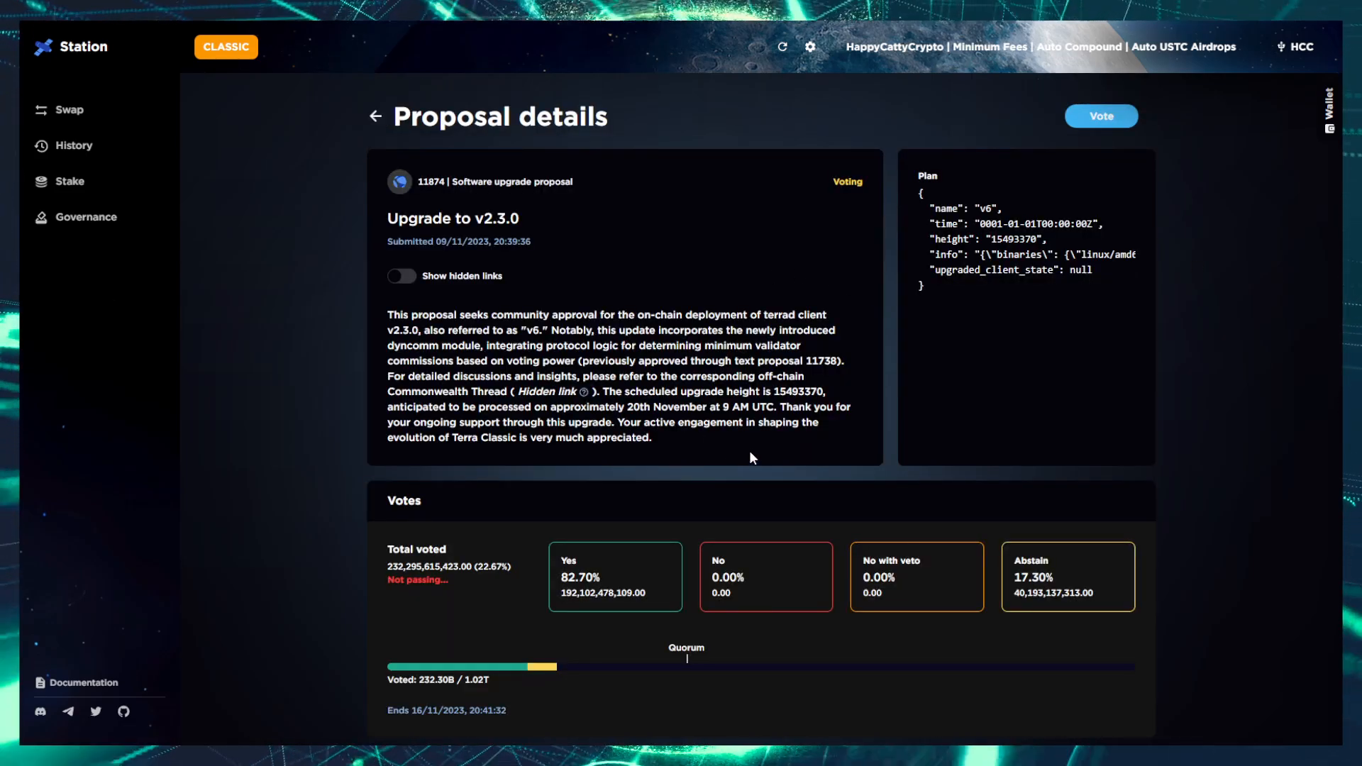
mouse_move(673, 402)
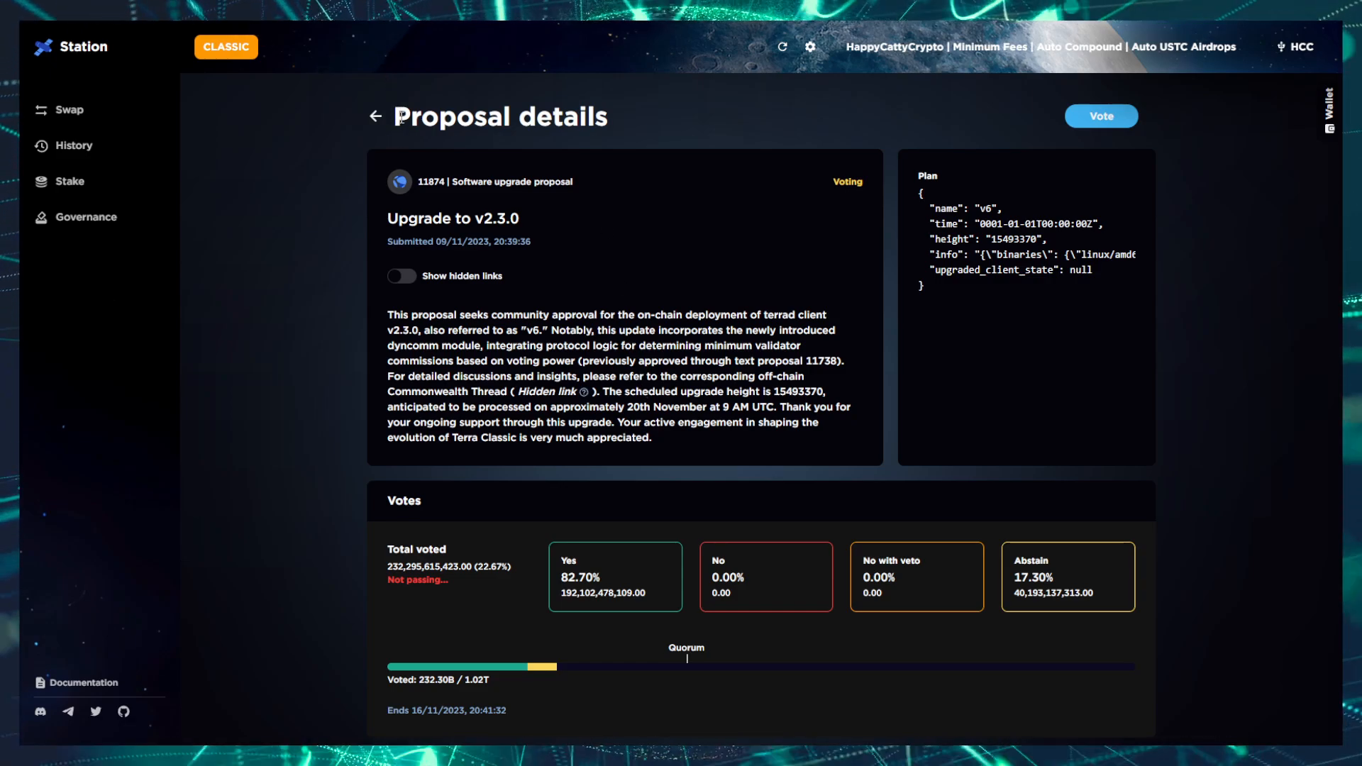
mouse_move(141, 44)
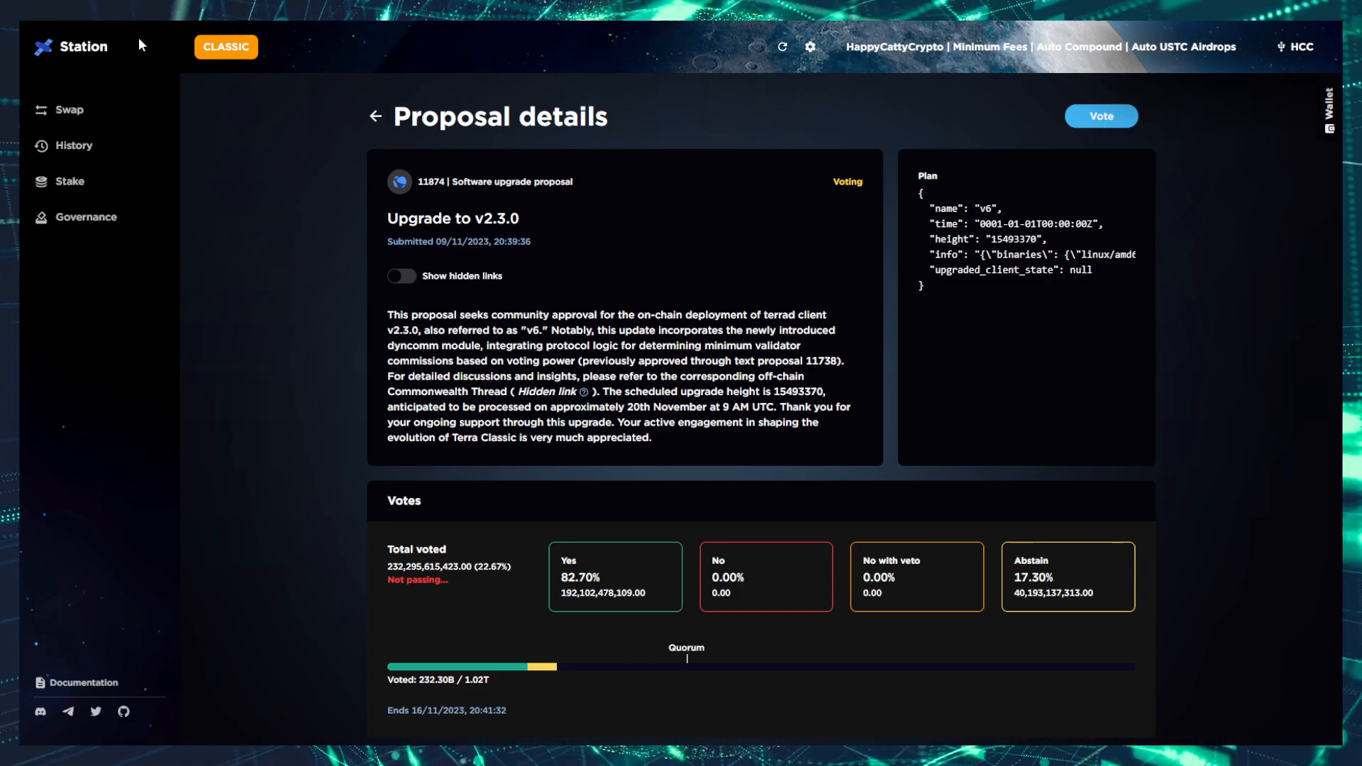
- Return to the Governance list and browse the voting proposals
click(374, 116)
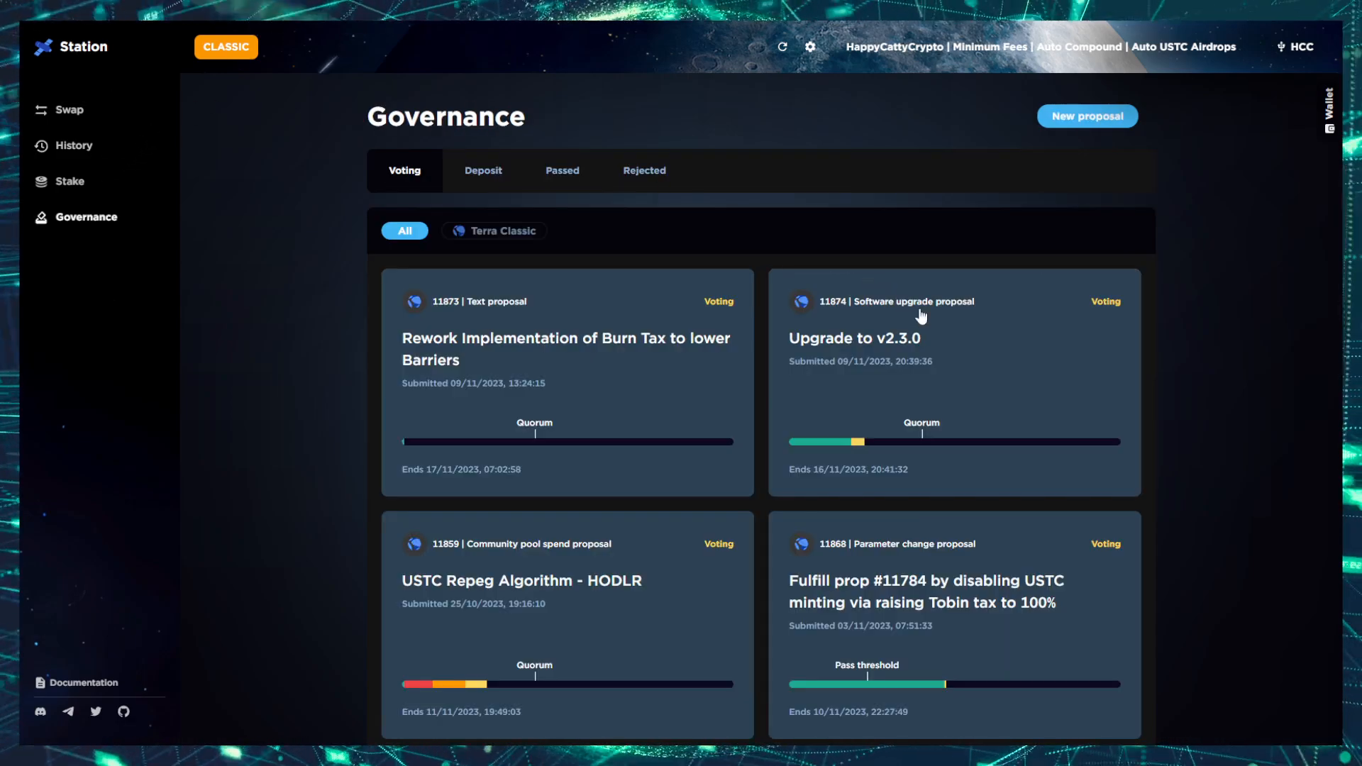
scroll(down, 3)
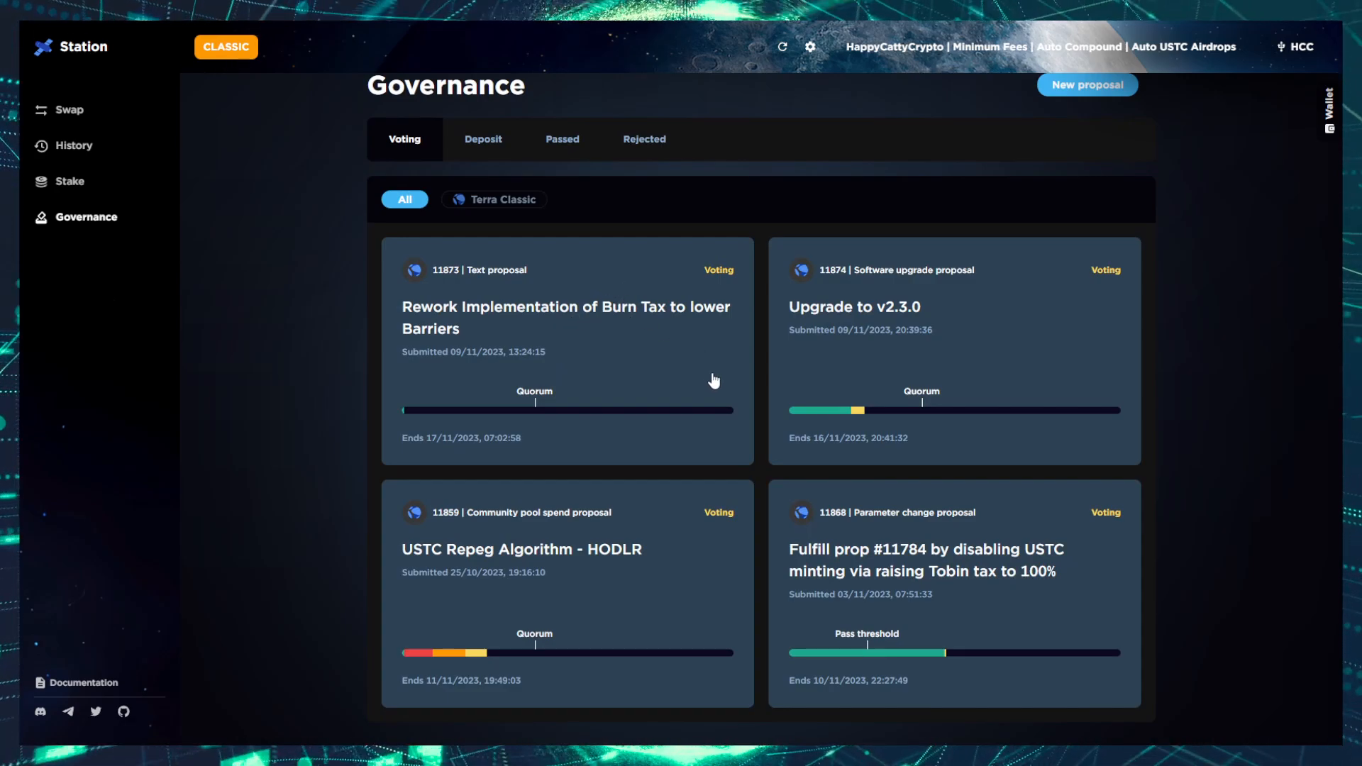
mouse_move(553, 434)
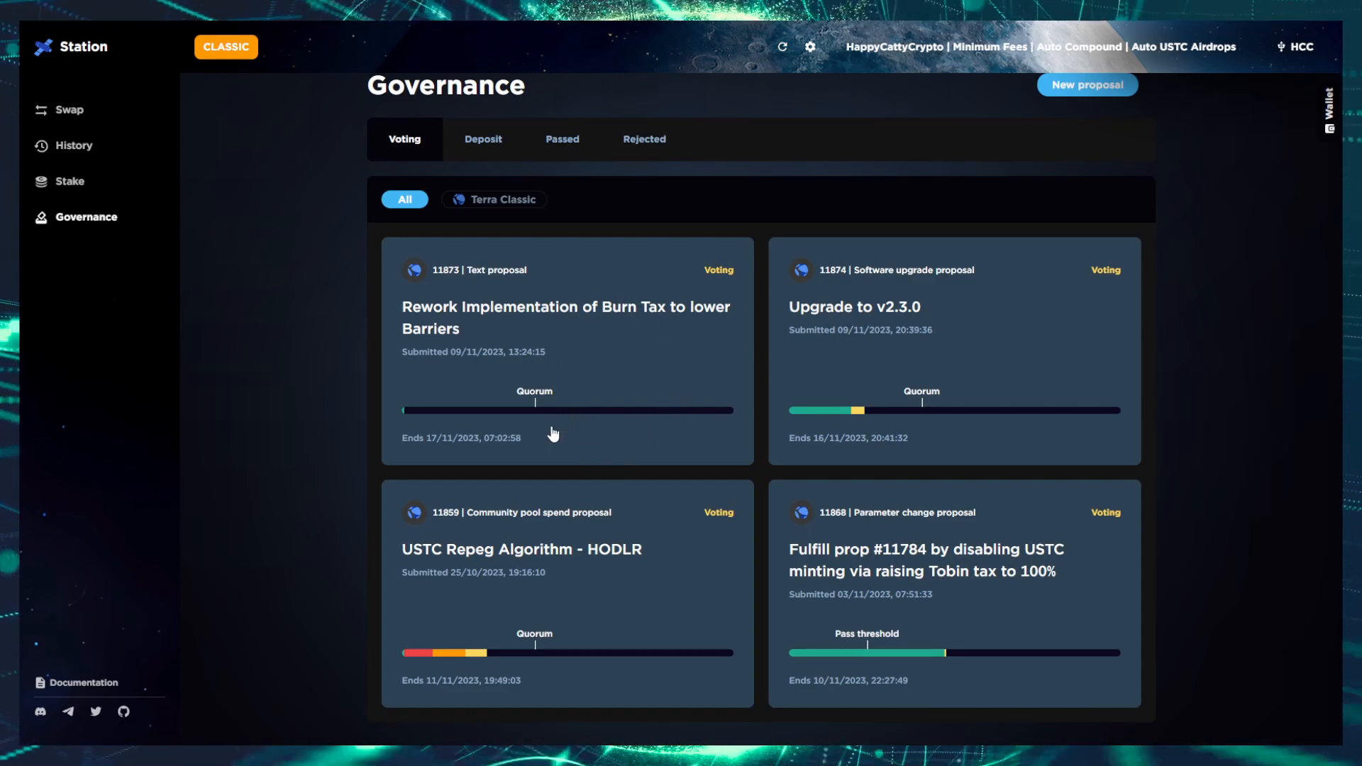
mouse_move(534, 481)
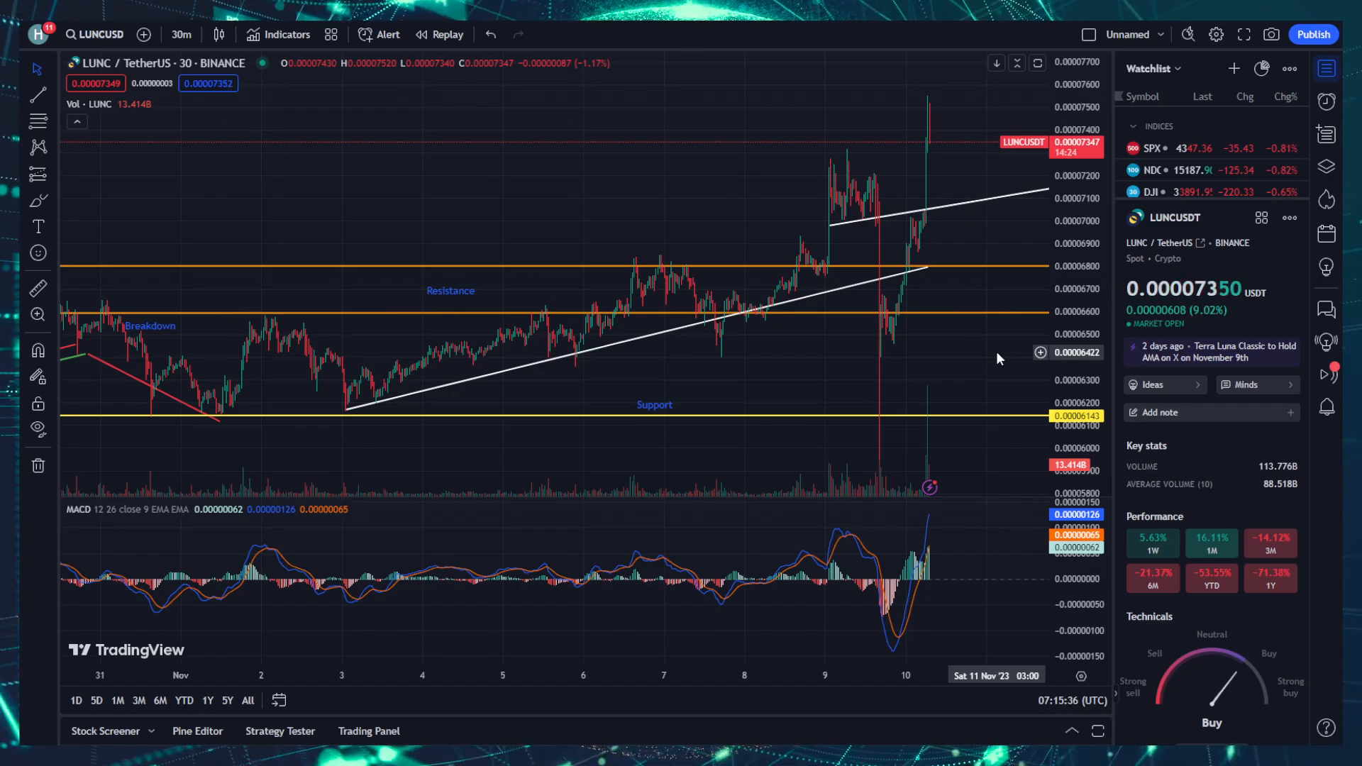
mouse_move(892, 404)
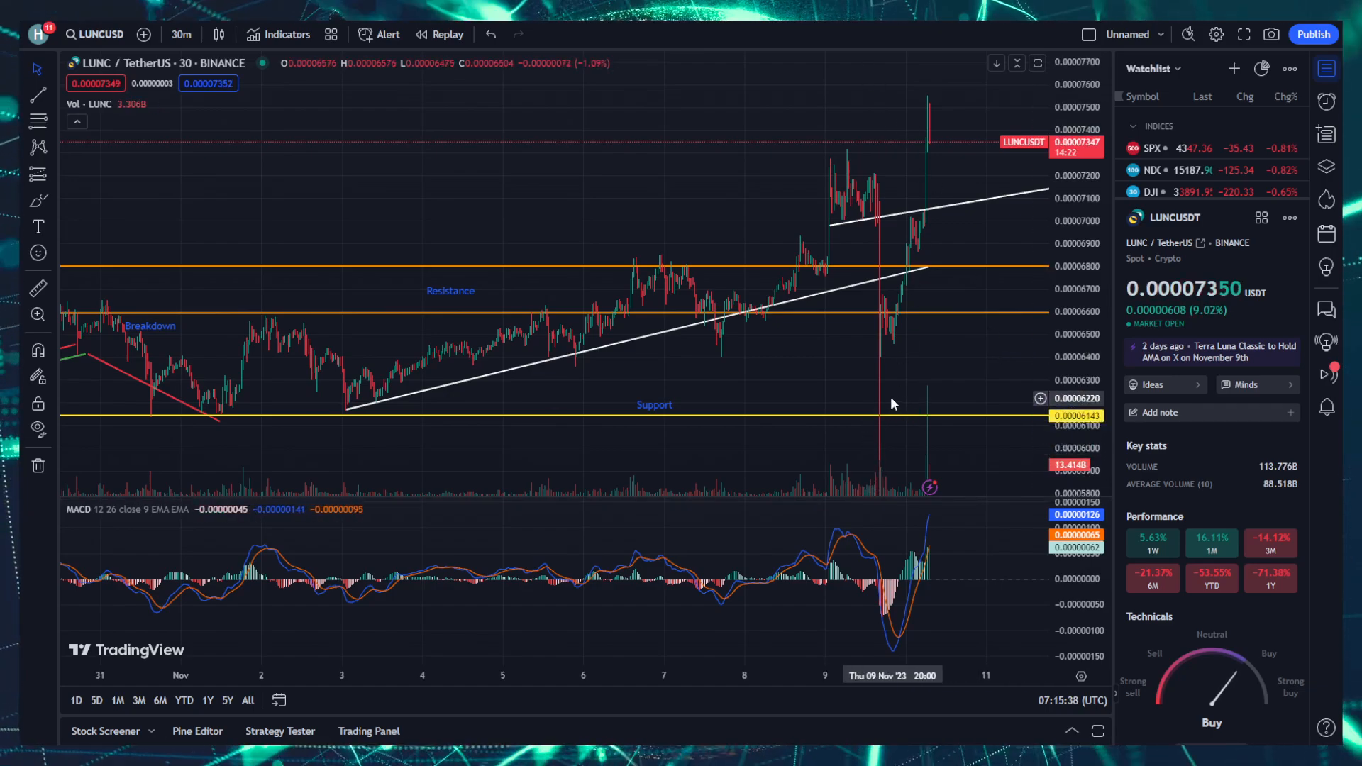